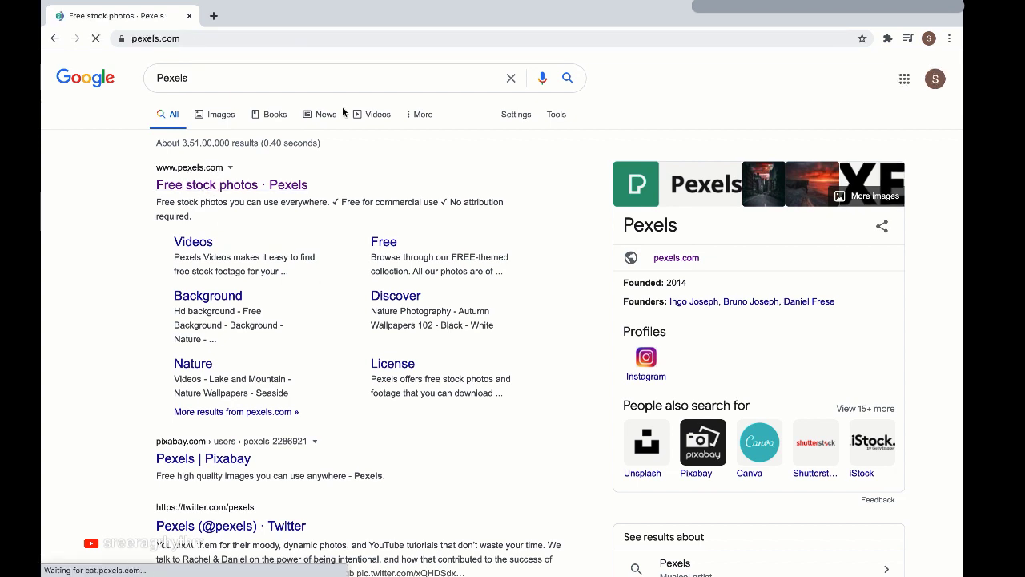
Search Pexels for 'Curly hair' and browse the results to pick a portrait to download
{"action": "type", "text": "Cu"}
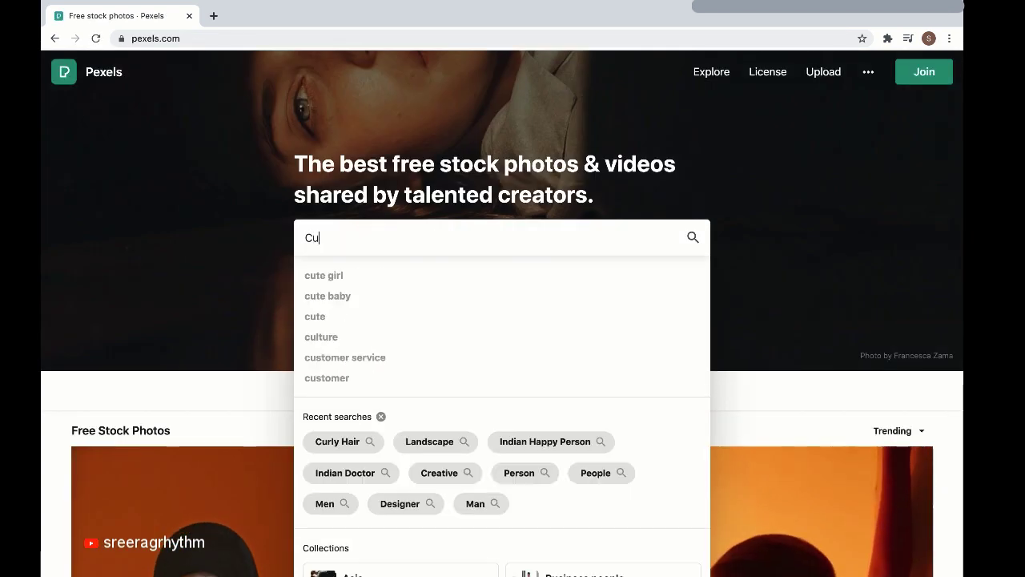
{"action": "type", "text": "Curly hair"}
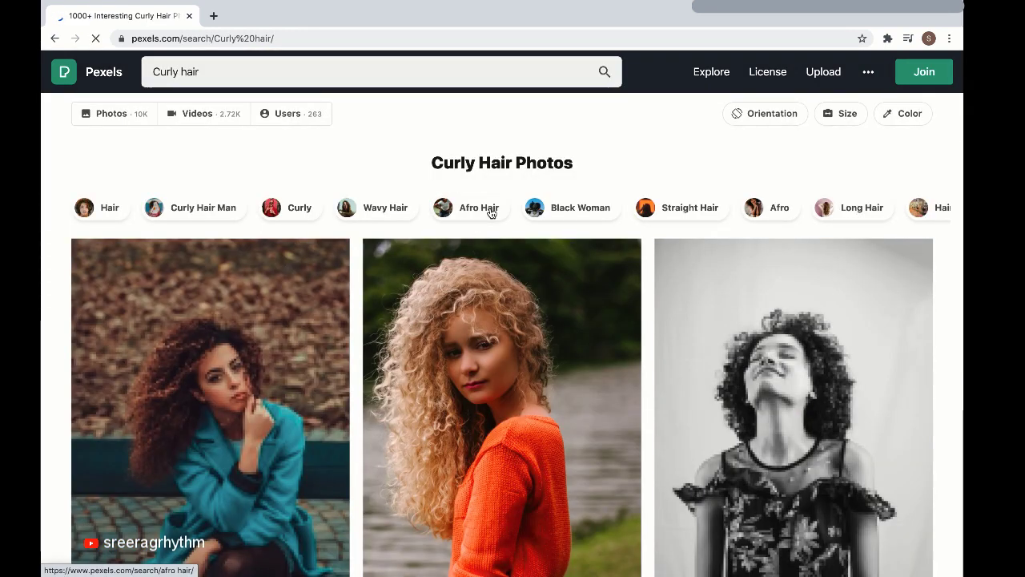
{"action": "scroll", "scroll_direction": "down", "scroll_amount": 3}
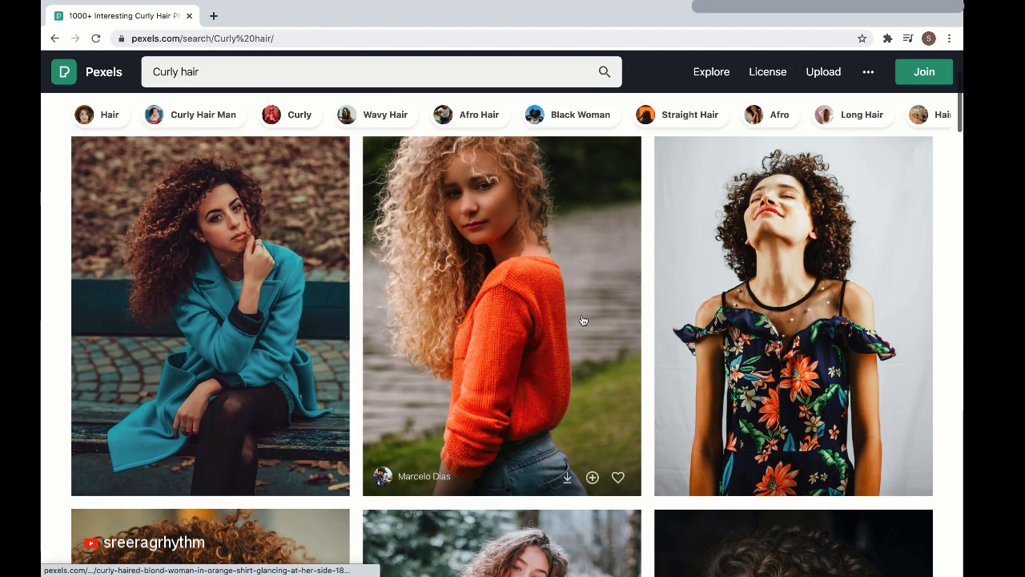
{"action": "scroll", "scroll_direction": "down", "scroll_amount": 3}
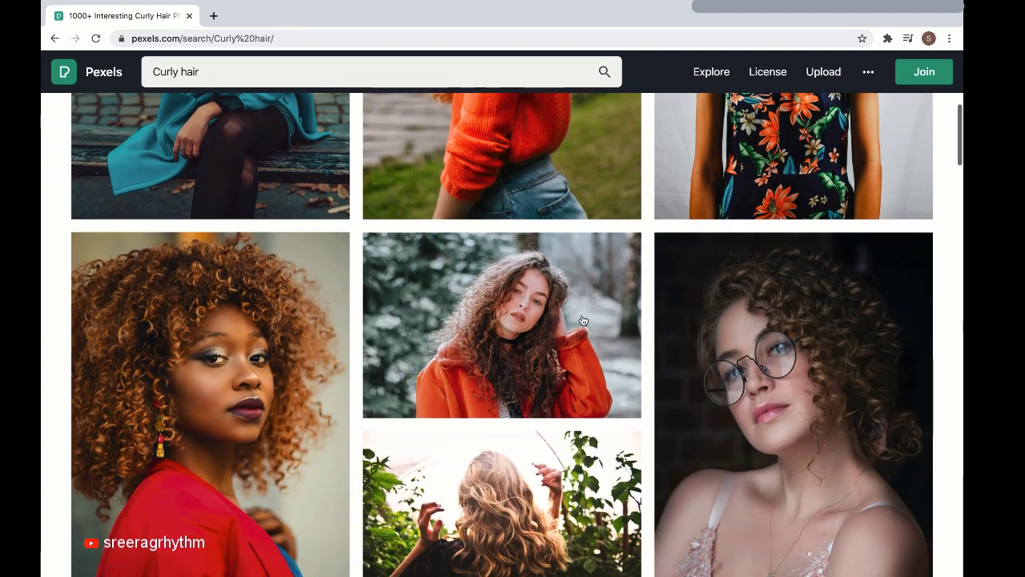
{"action": "scroll", "scroll_direction": "down", "scroll_amount": 3}
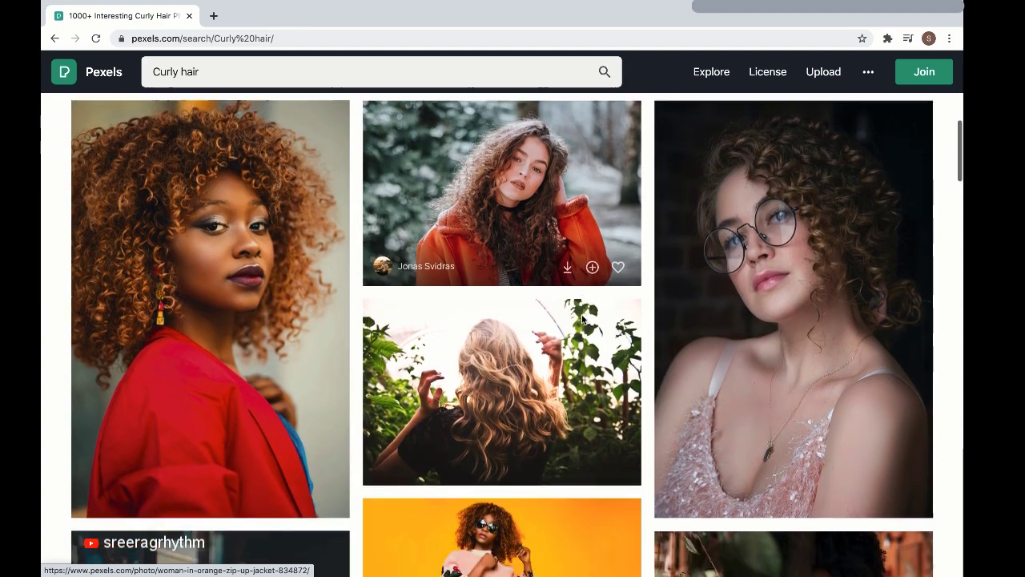
{"action": "scroll", "scroll_direction": "down", "scroll_amount": 3}
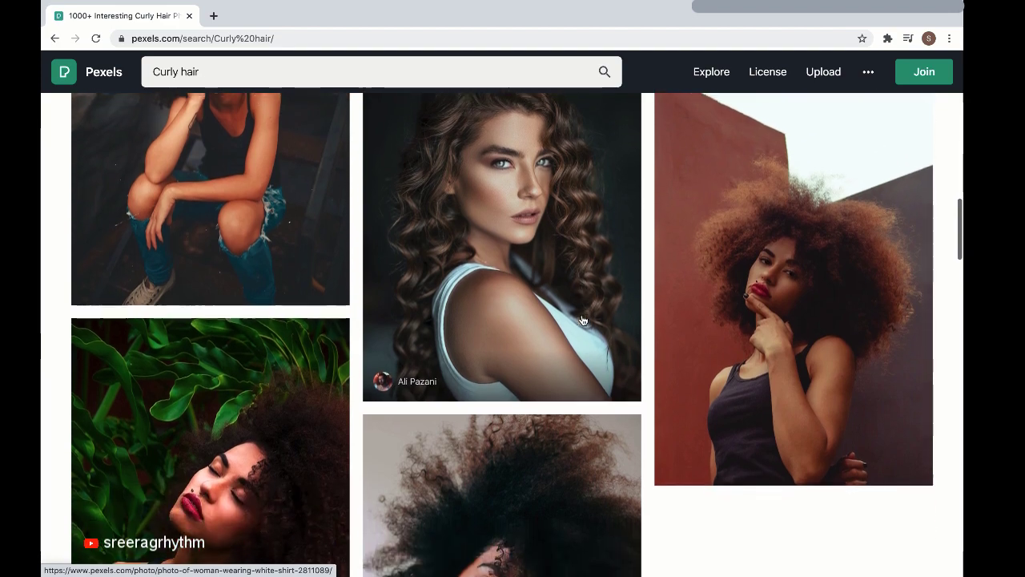
{"action": "scroll", "scroll_direction": "down", "scroll_amount": 3}
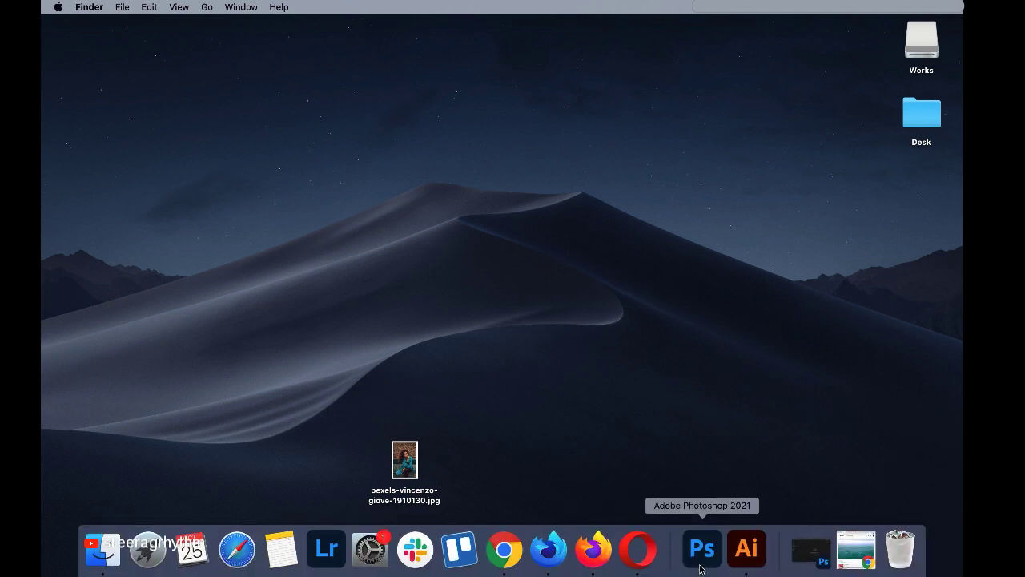
Launch Photoshop and drop pexels-vincenzo-giove-1910130.jpg from the Desktop onto its Dock icon
{"action": "left_click", "coordinate": [701, 548]}
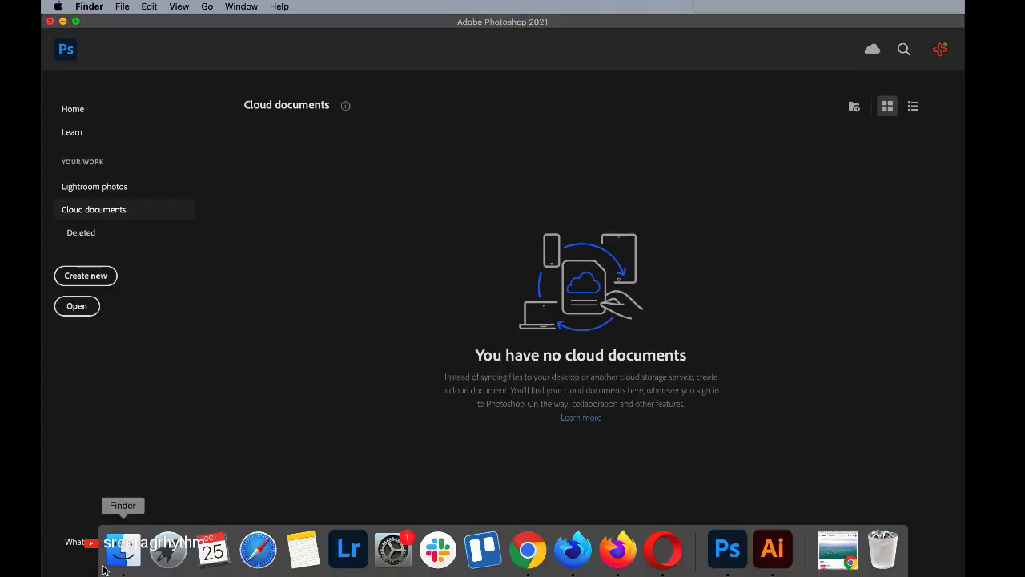
{"action": "left_click", "coordinate": [122, 548]}
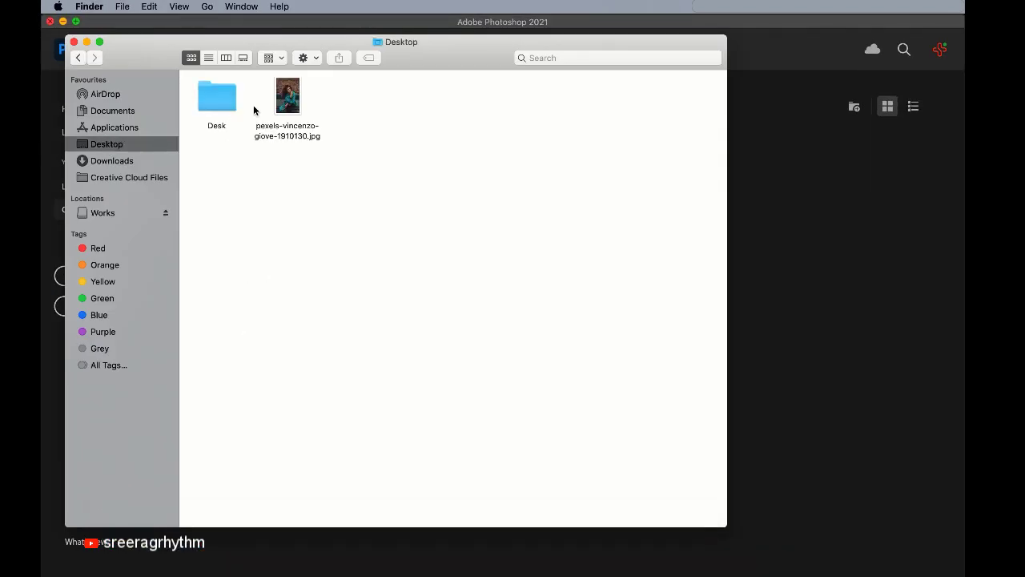
{"action": "left_click", "coordinate": [286, 95]}
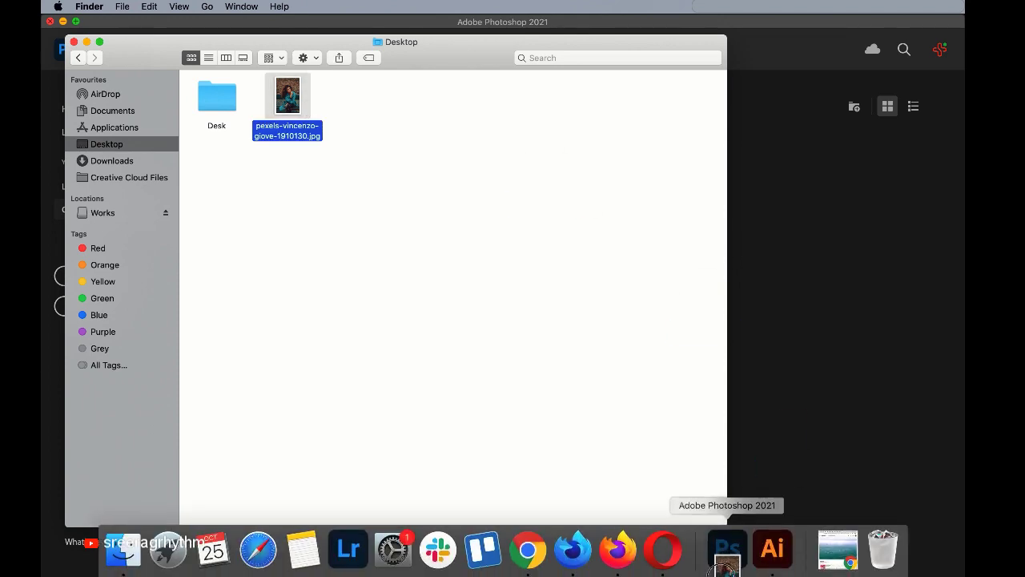
{"action": "left_click", "coordinate": [725, 548]}
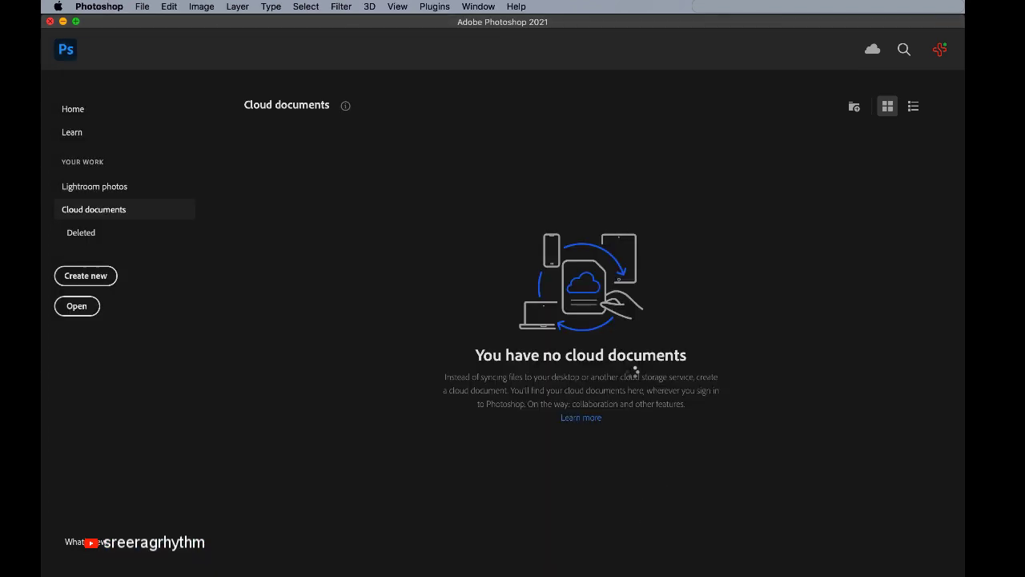
{"action": "left_click", "coordinate": [77, 304]}
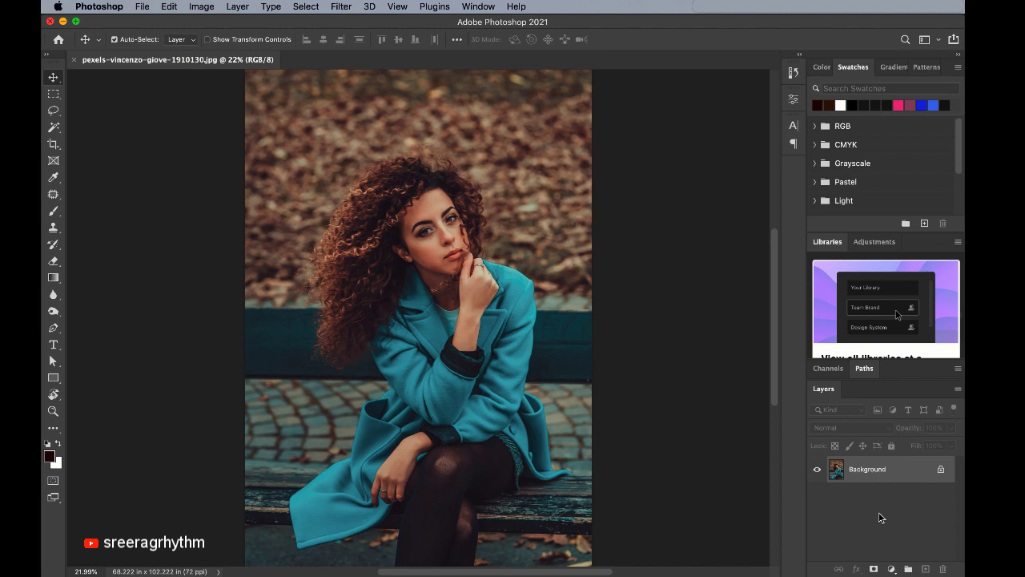
{"action": "mouse_move", "coordinate": [484, 40]}
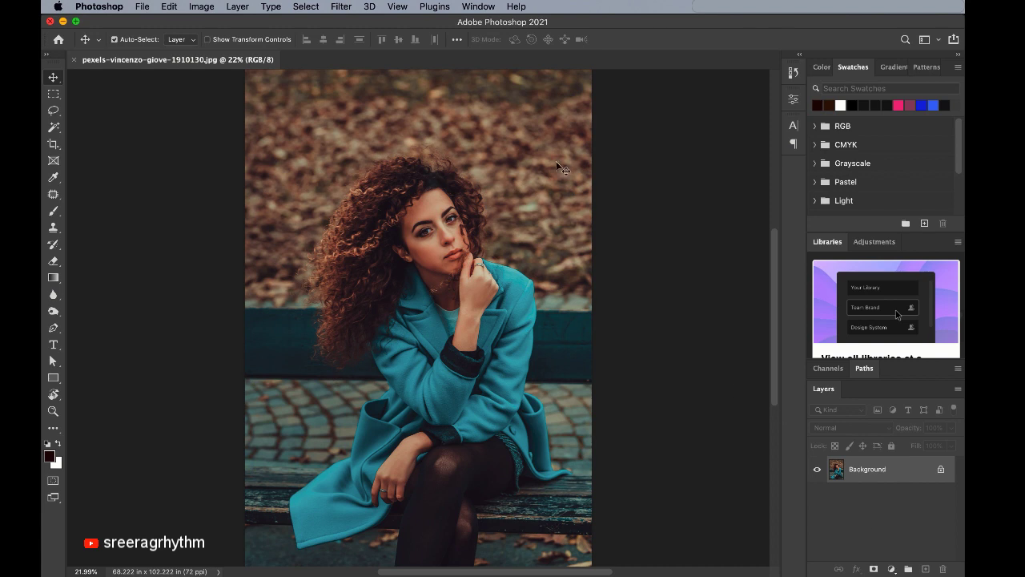
{"action": "left_click", "coordinate": [516, 7]}
{"action": "type", "text": "remove"}
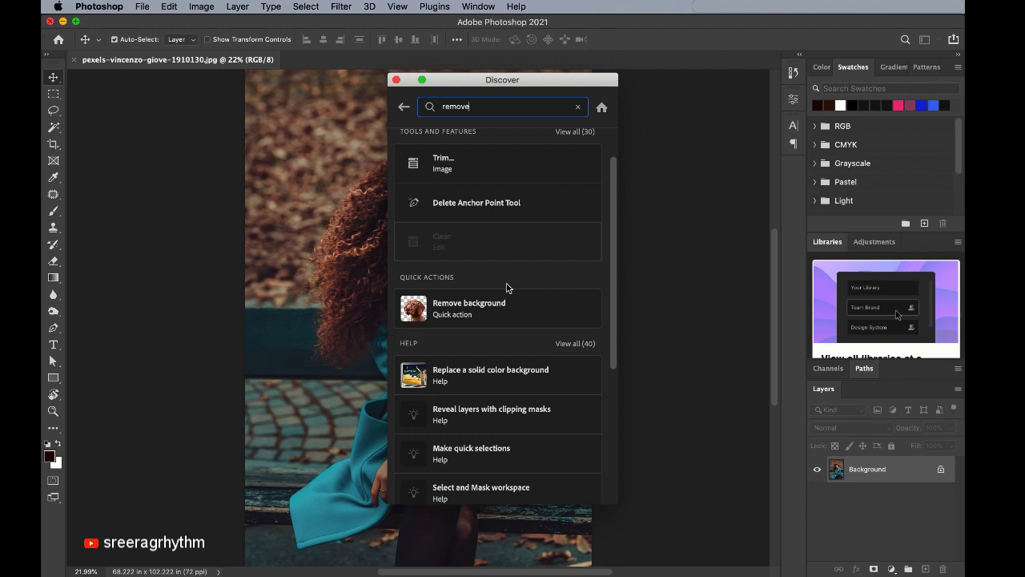
Apply the Remove background quick action to the curly-haired woman and dismiss the Discover panel
{"action": "left_click", "coordinate": [468, 308]}
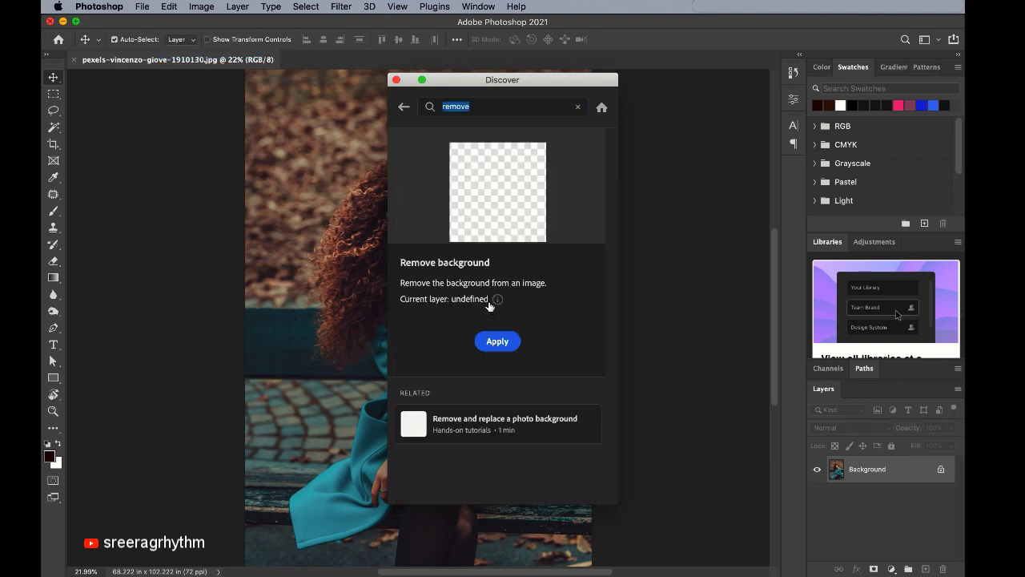
{"action": "left_click", "coordinate": [497, 340]}
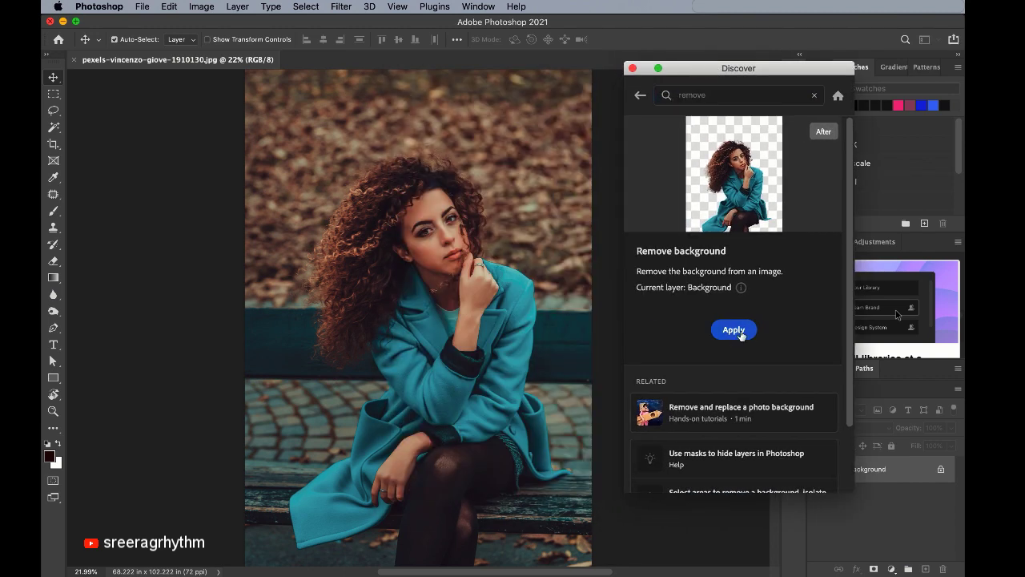
{"action": "left_click", "coordinate": [733, 330]}
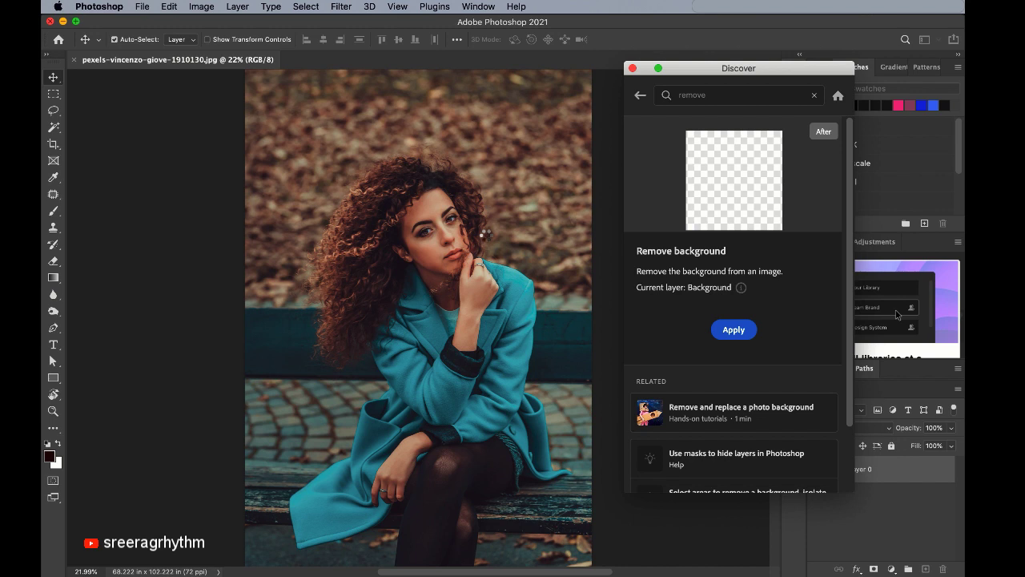
{"action": "left_click", "coordinate": [734, 330]}
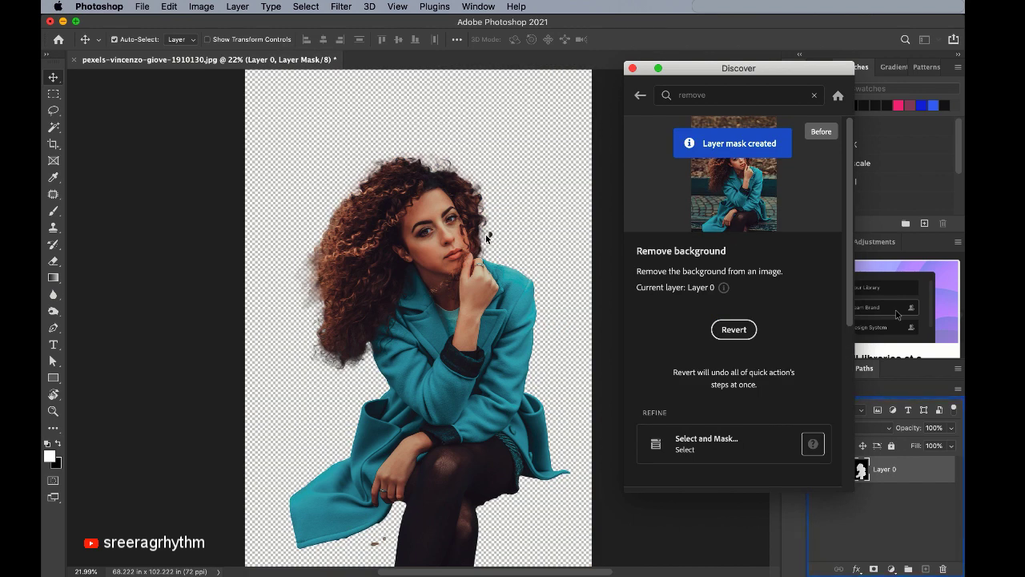
{"action": "left_click", "coordinate": [631, 67]}
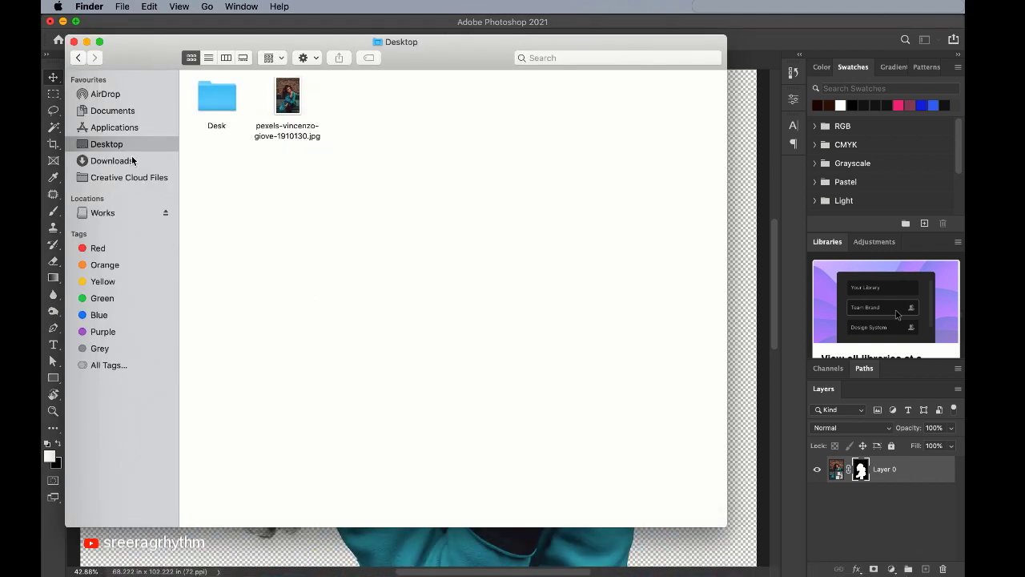
Open the gettyimages JPG from the Downloads folder in Photoshop
{"action": "left_click", "coordinate": [112, 160]}
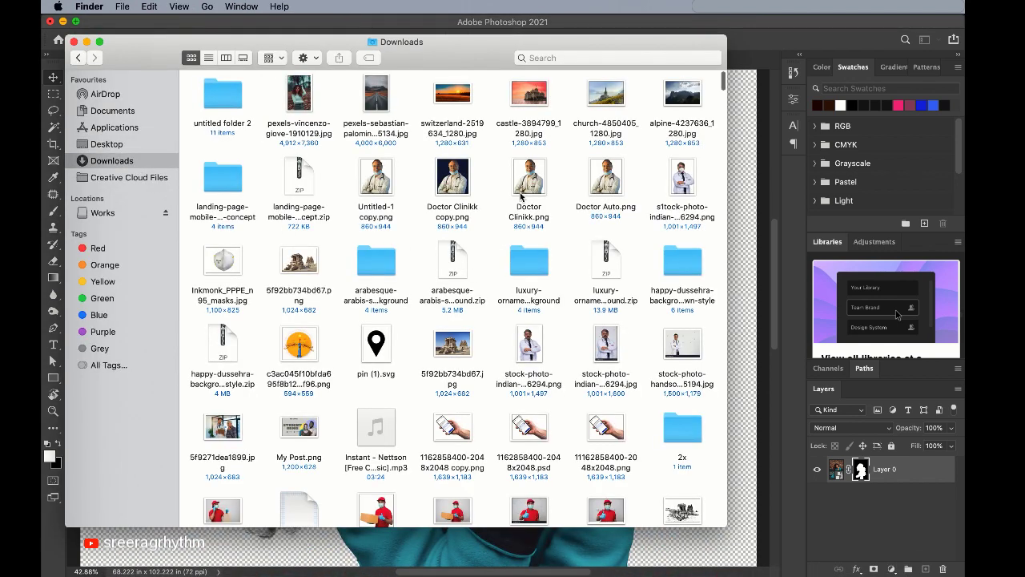
{"action": "scroll", "scroll_direction": "down", "scroll_amount": 3}
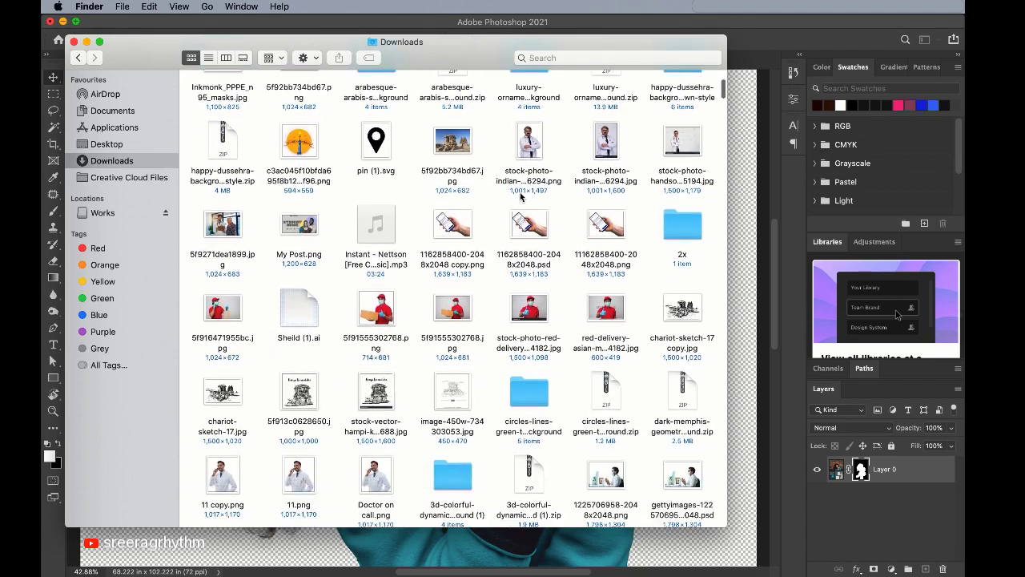
{"action": "scroll", "scroll_direction": "down", "scroll_amount": 3}
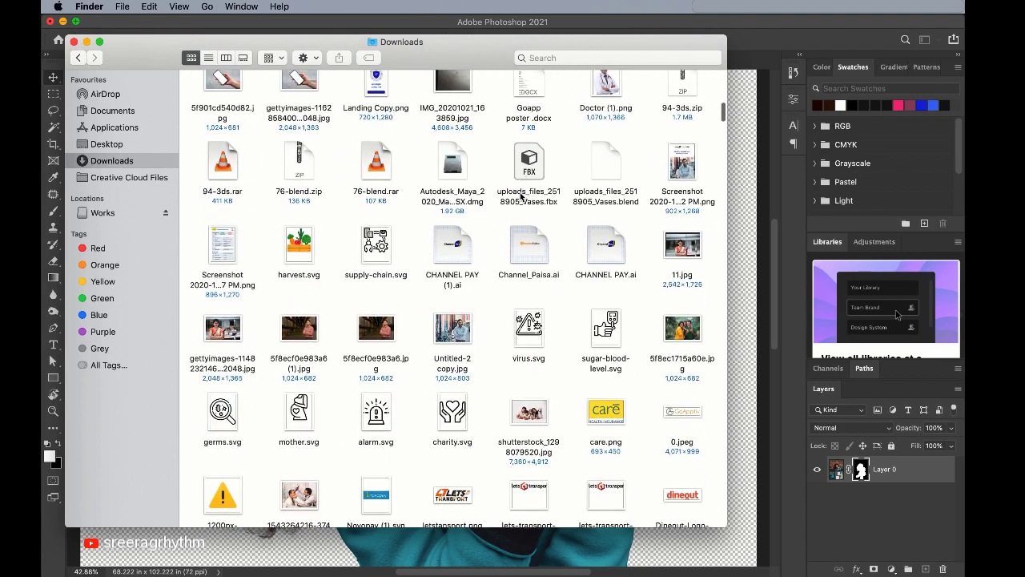
{"action": "left_click", "coordinate": [221, 327]}
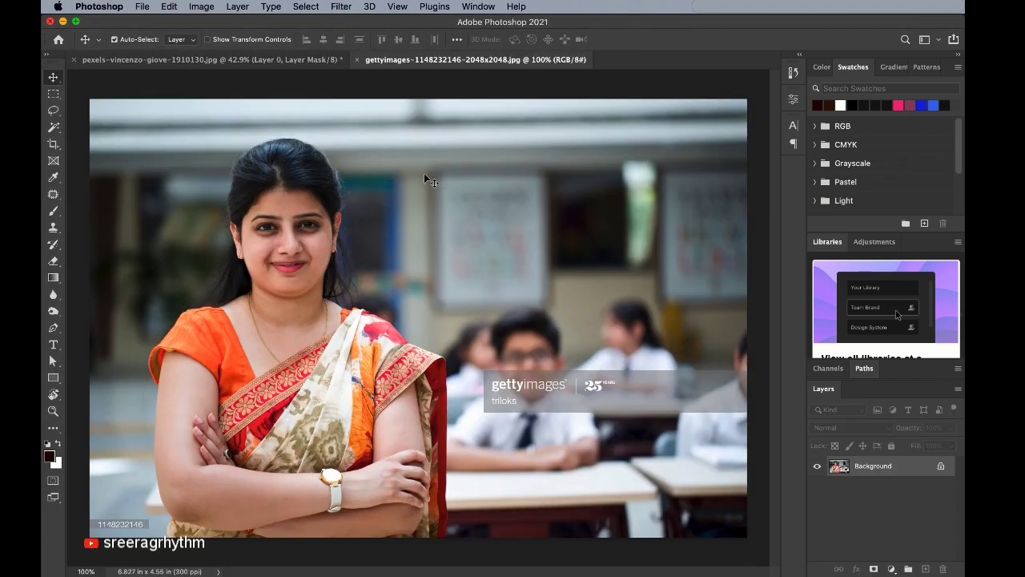
Search Help for 'remove' and apply the Remove background quick action to the saree-clad woman
{"action": "left_click", "coordinate": [516, 6]}
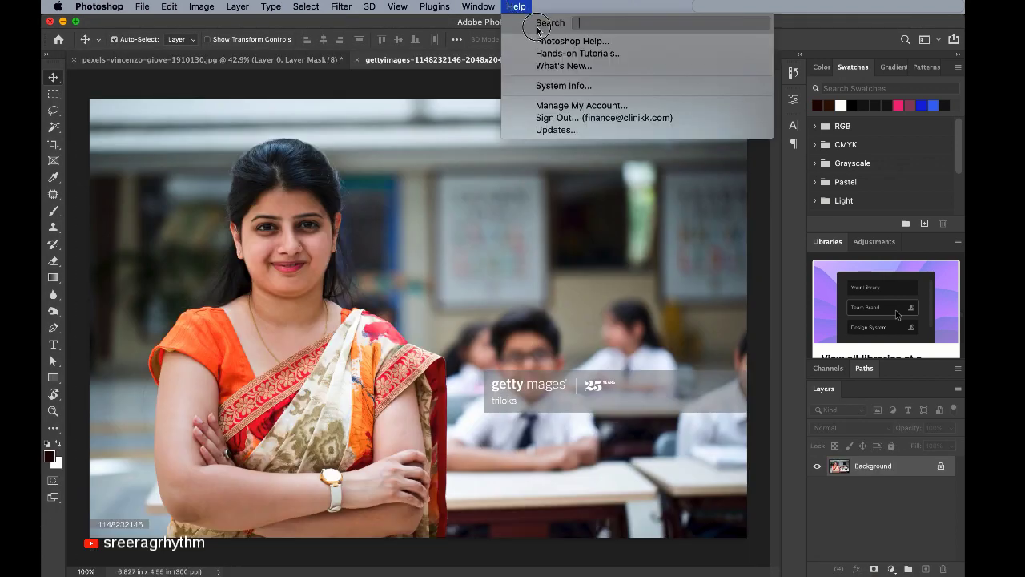
{"action": "type", "text": "remove"}
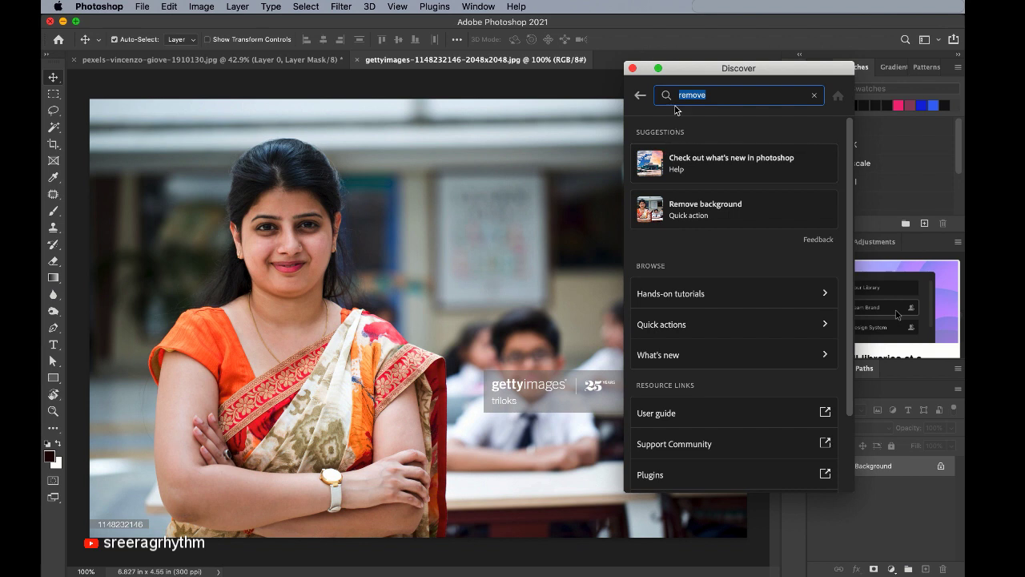
{"action": "mouse_move", "coordinate": [713, 192]}
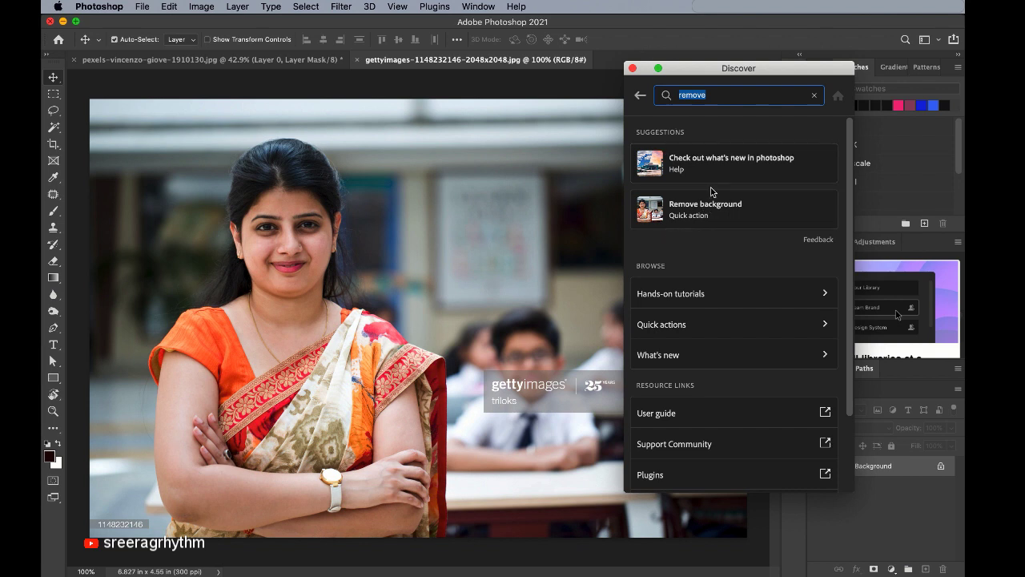
{"action": "left_click", "coordinate": [705, 209]}
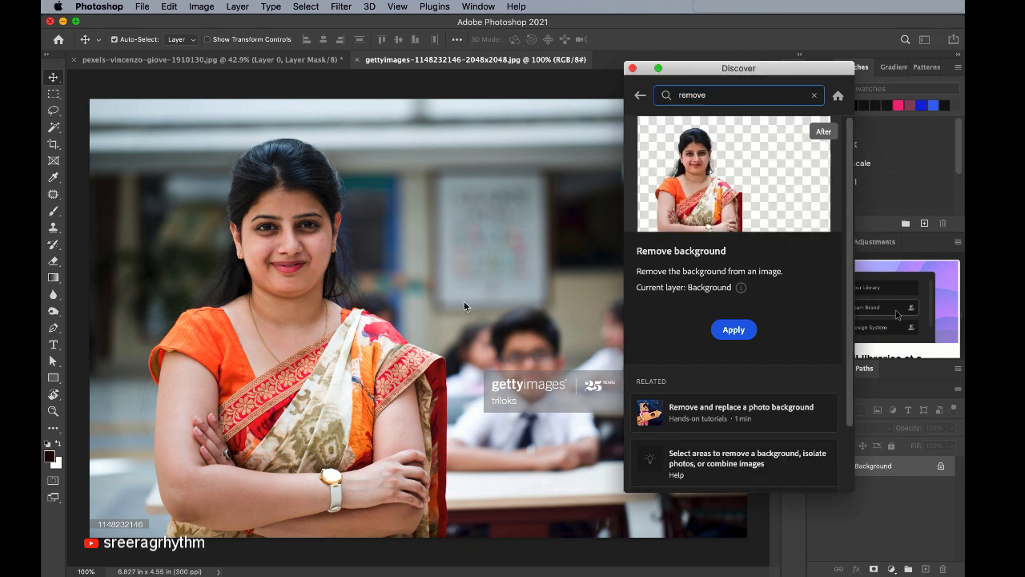
{"action": "left_click", "coordinate": [734, 330]}
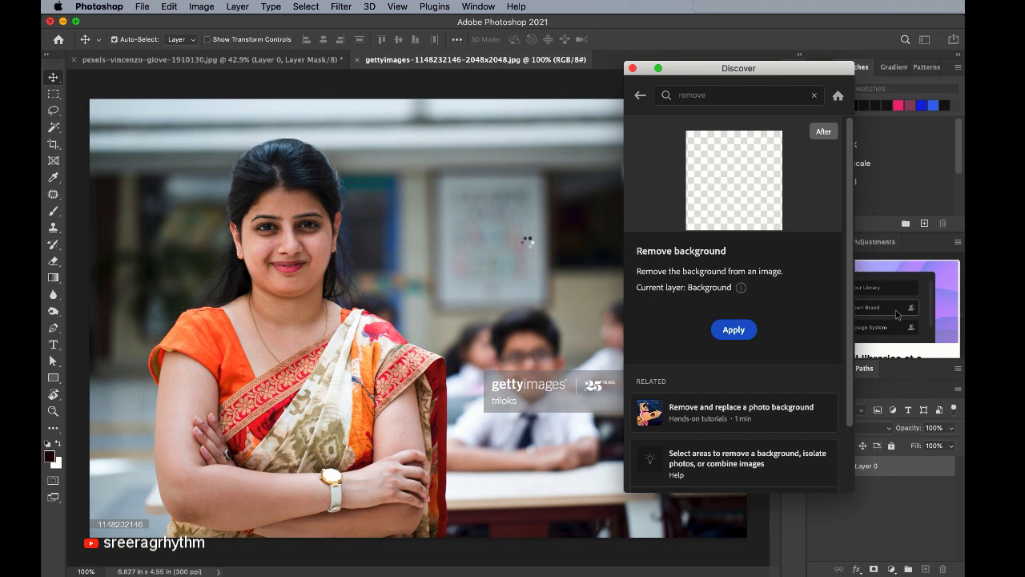
{"action": "left_click", "coordinate": [734, 330]}
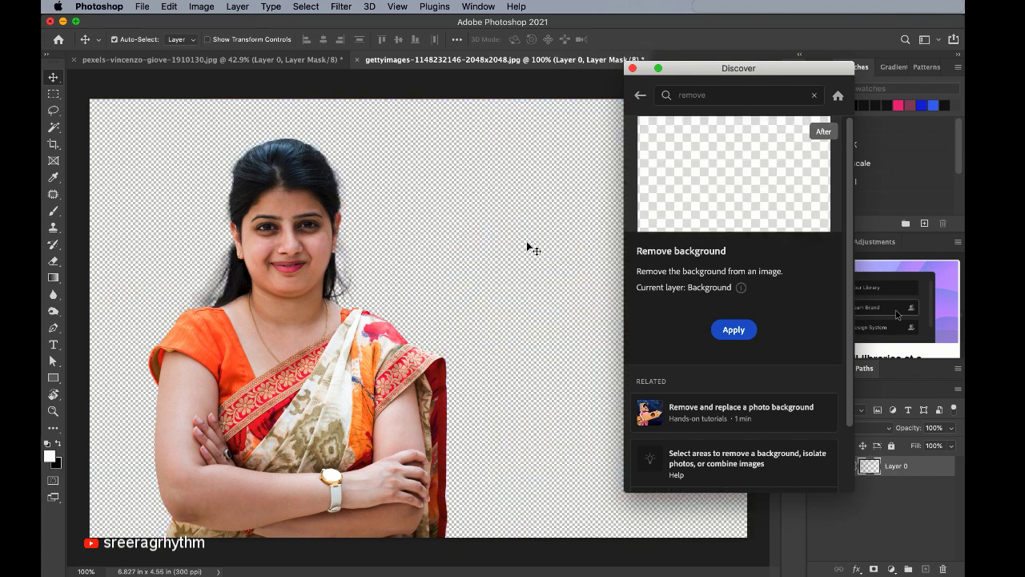
{"action": "left_click", "coordinate": [734, 330]}
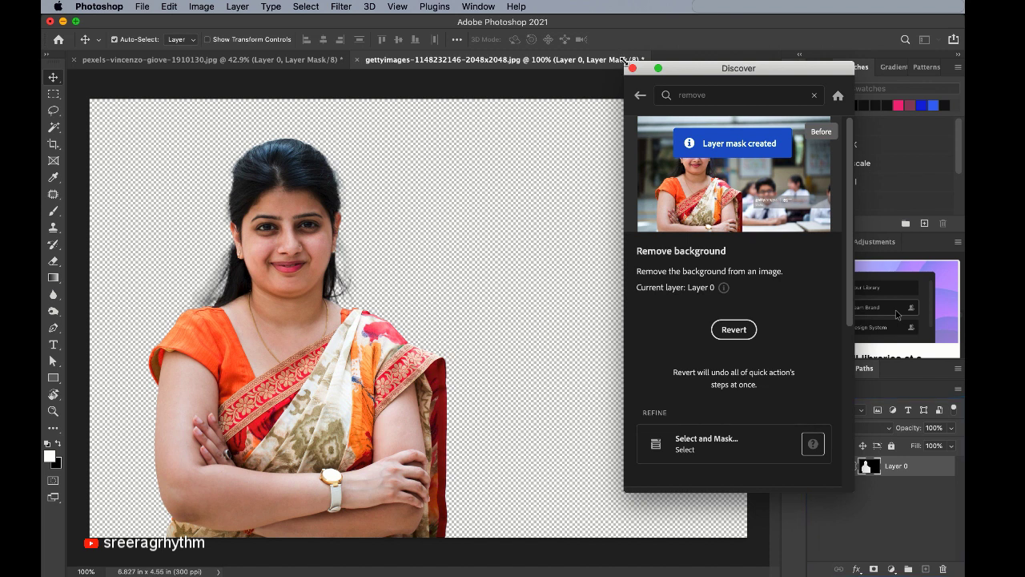